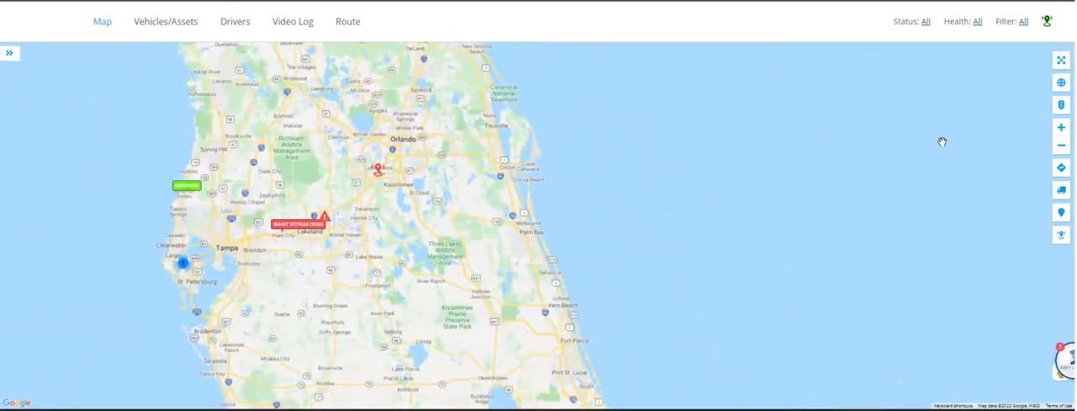
# Step: Zoom the map onto the Disney-FL geofence circle at Lake Buena Vista and reopen the geofence filter list
pyautogui.click(1046, 20)
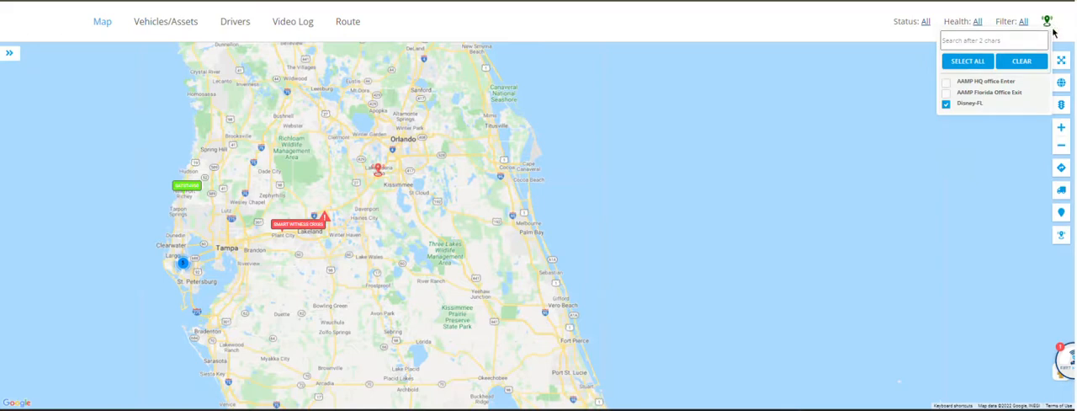
pyautogui.moveTo(1056, 24)
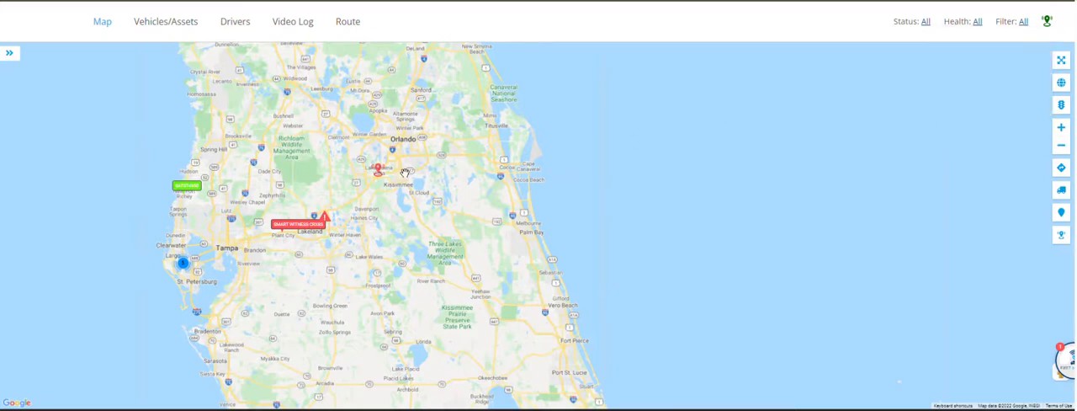
pyautogui.click(378, 168)
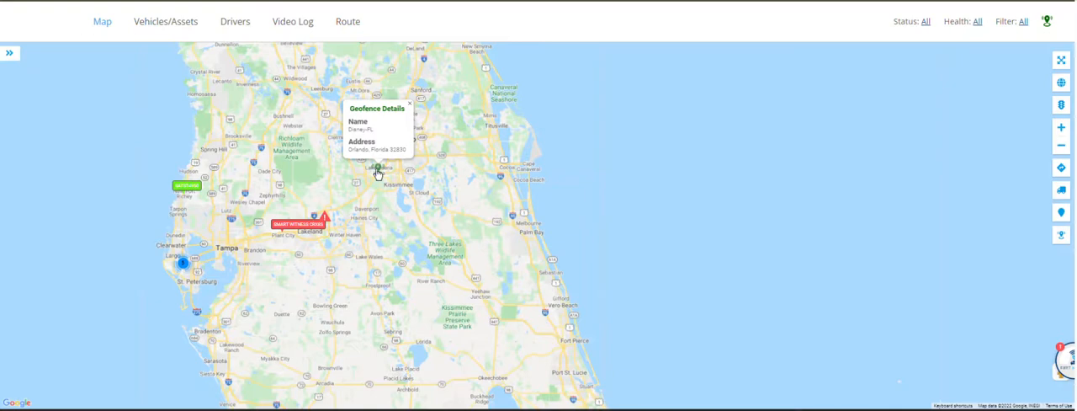
pyautogui.click(429, 104)
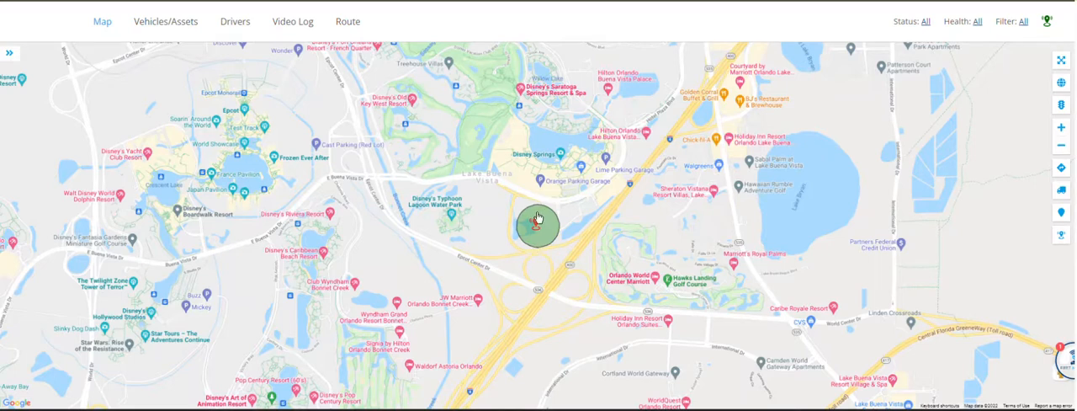
pyautogui.click(1047, 21)
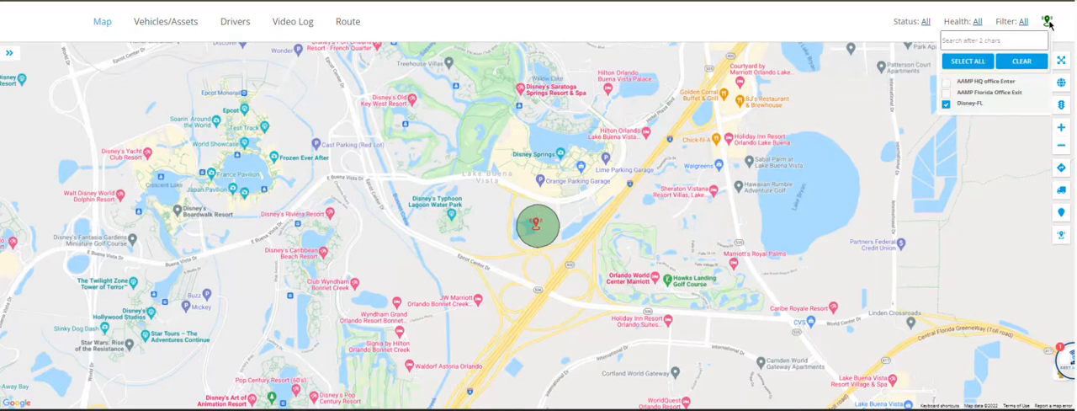